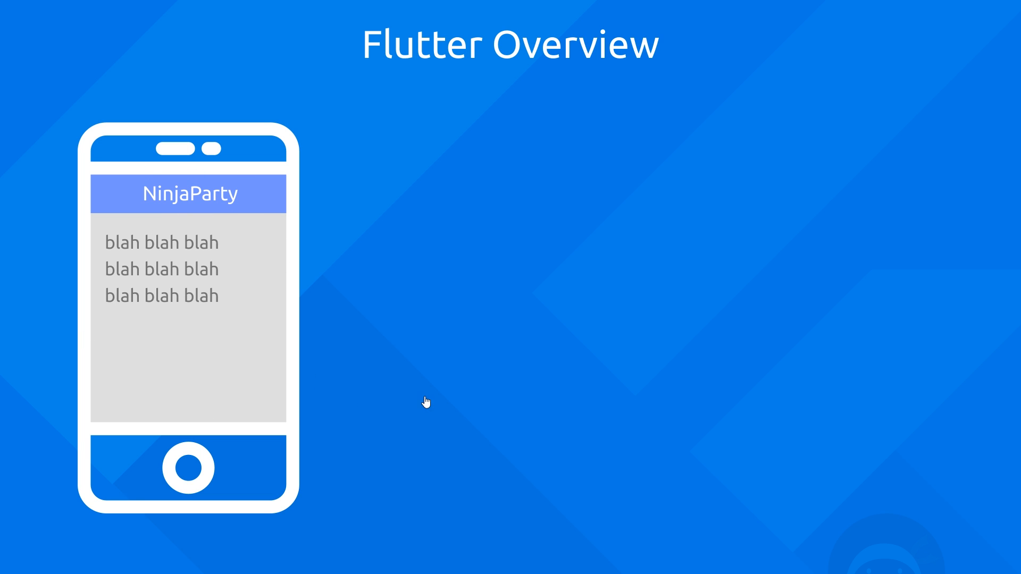
mouse_move(491, 285)
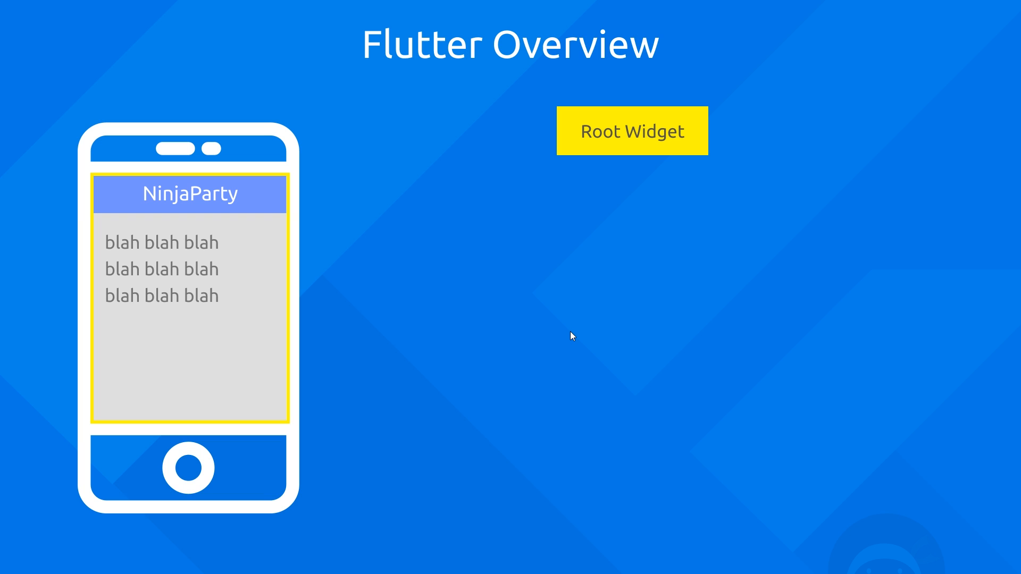
mouse_move(190, 290)
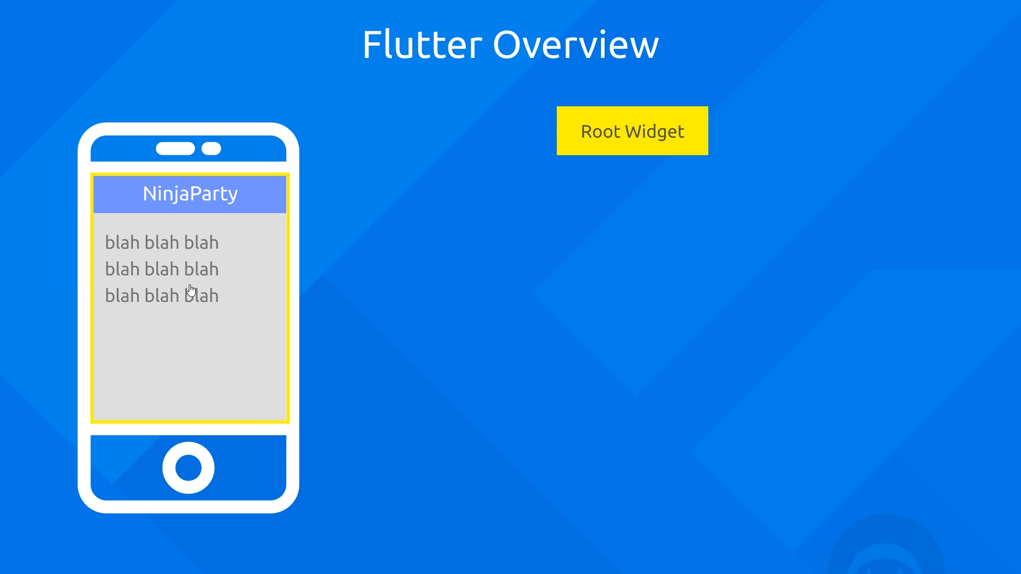
mouse_move(635, 144)
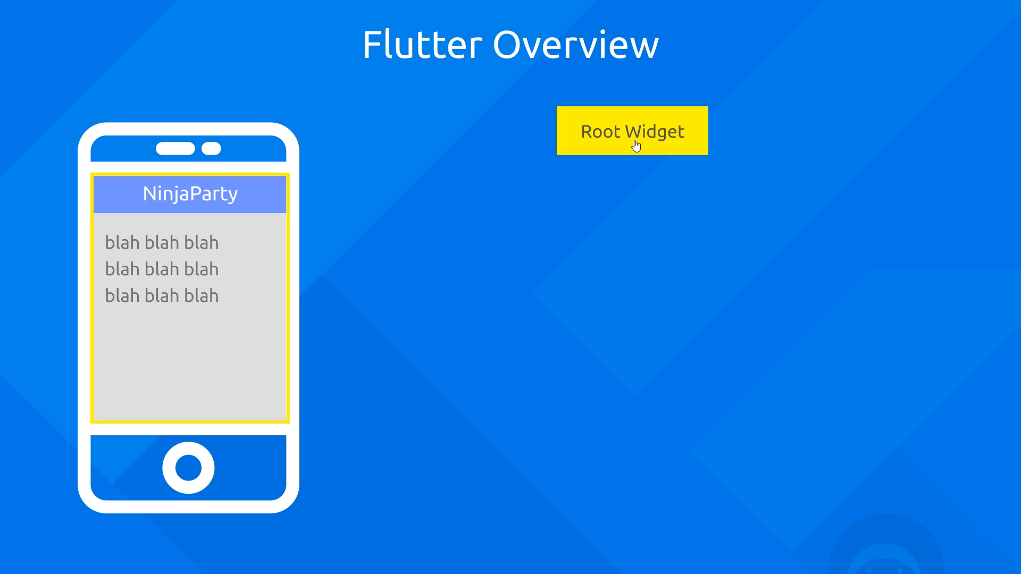
Reveal the App Bar Widget and Text Widget nodes under Root Widget for the NinjaParty title.
left_click(631, 130)
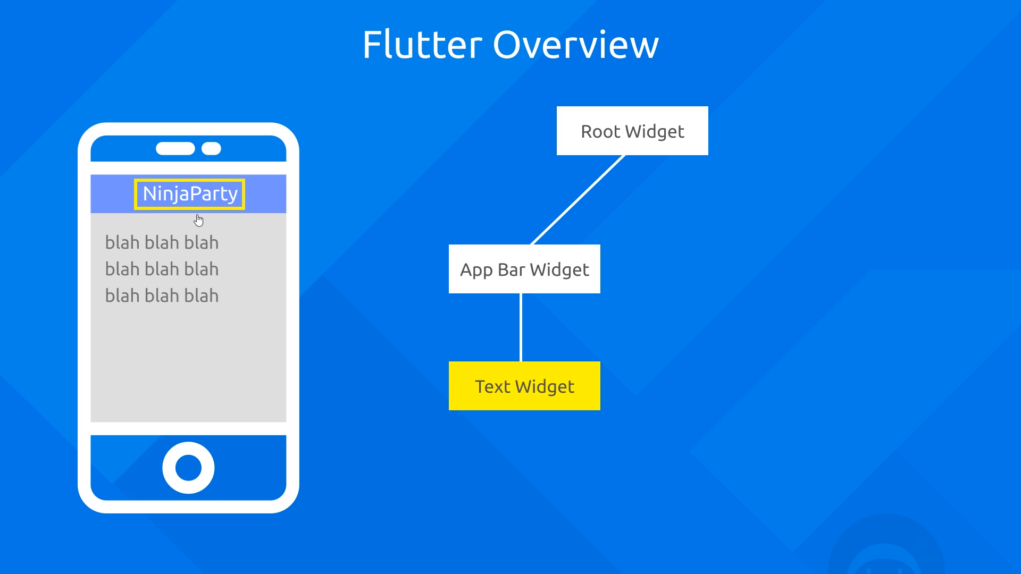
mouse_move(714, 178)
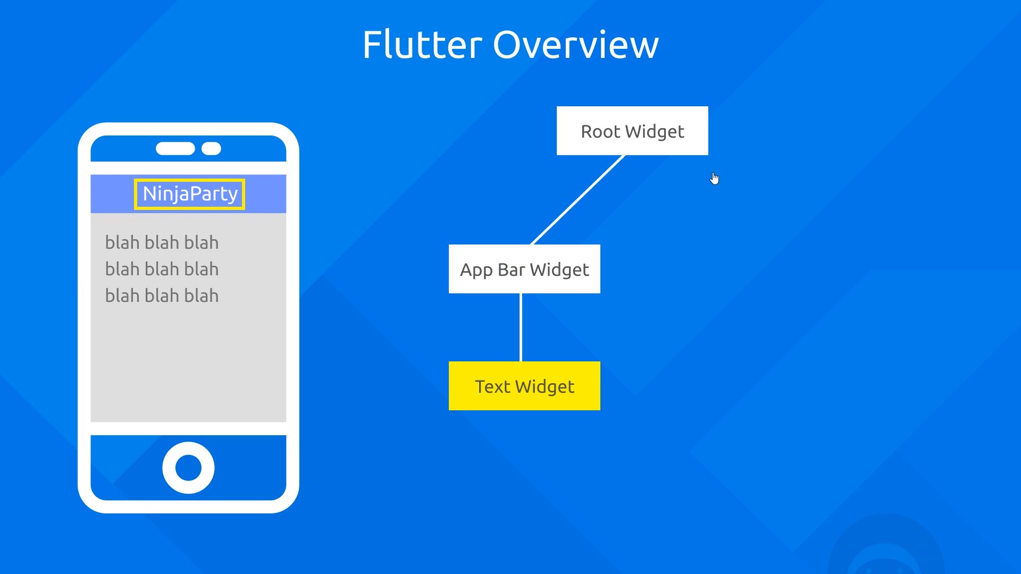
mouse_move(617, 173)
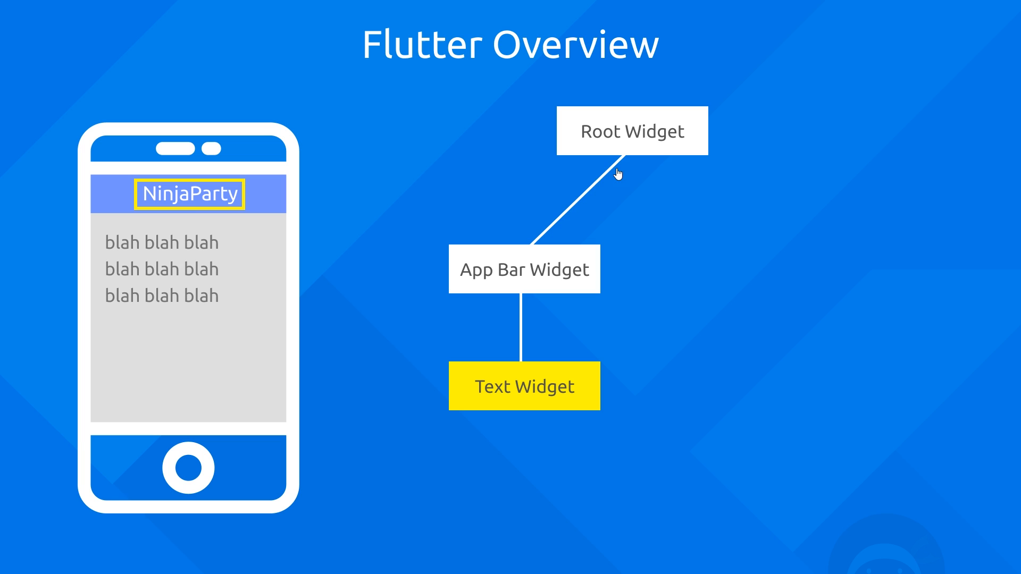
mouse_move(652, 225)
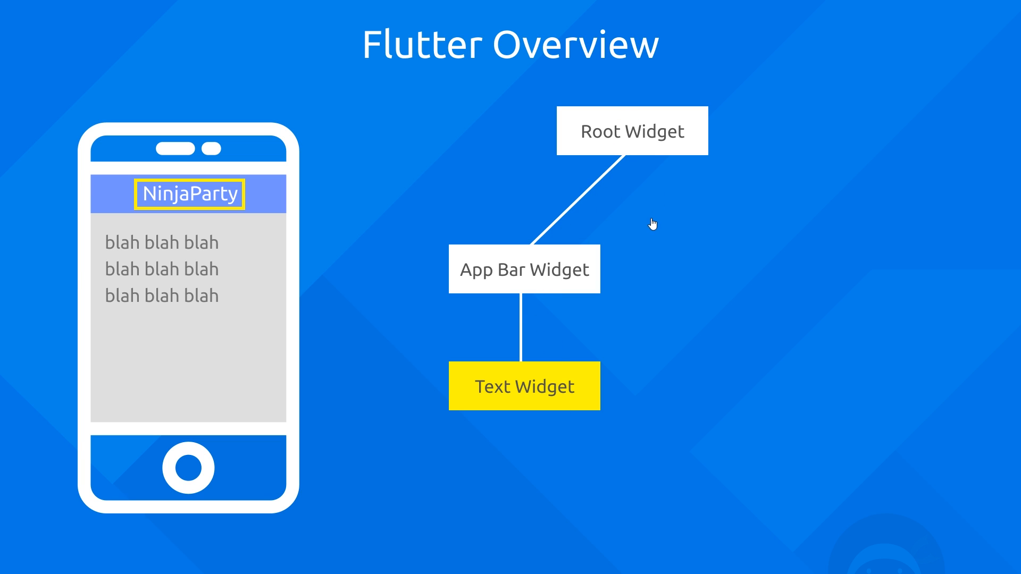
mouse_move(641, 313)
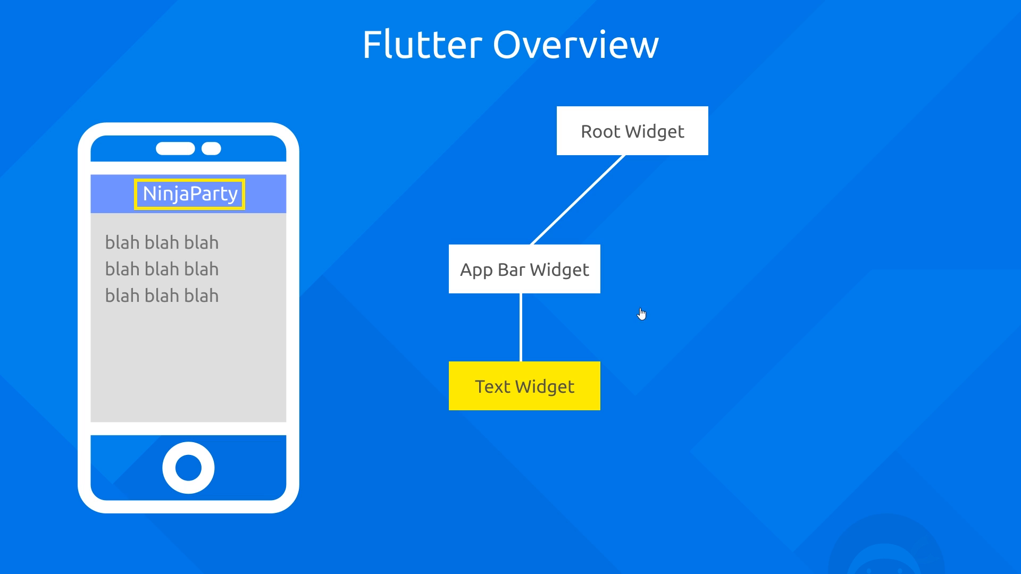
mouse_move(568, 249)
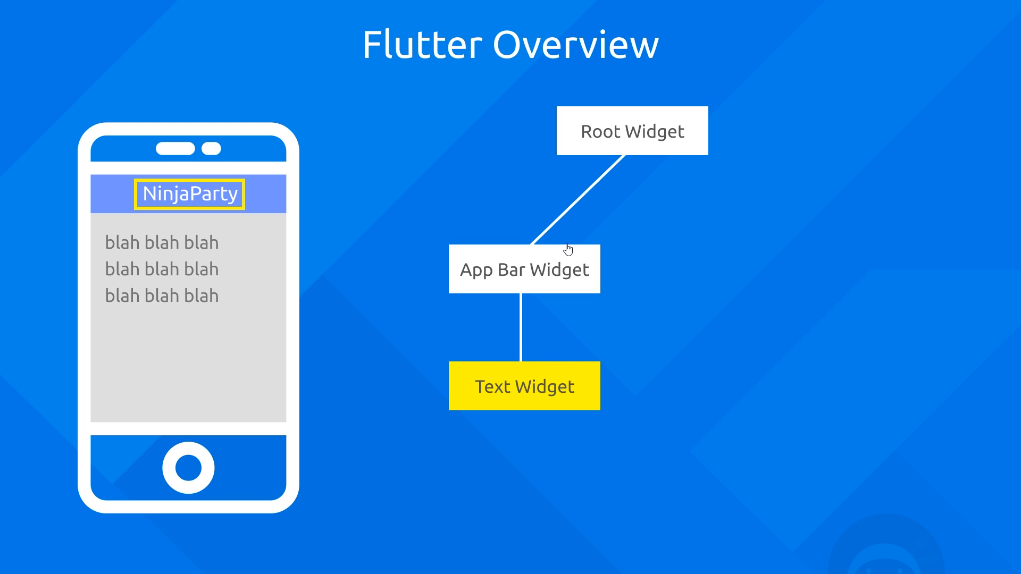
mouse_move(599, 249)
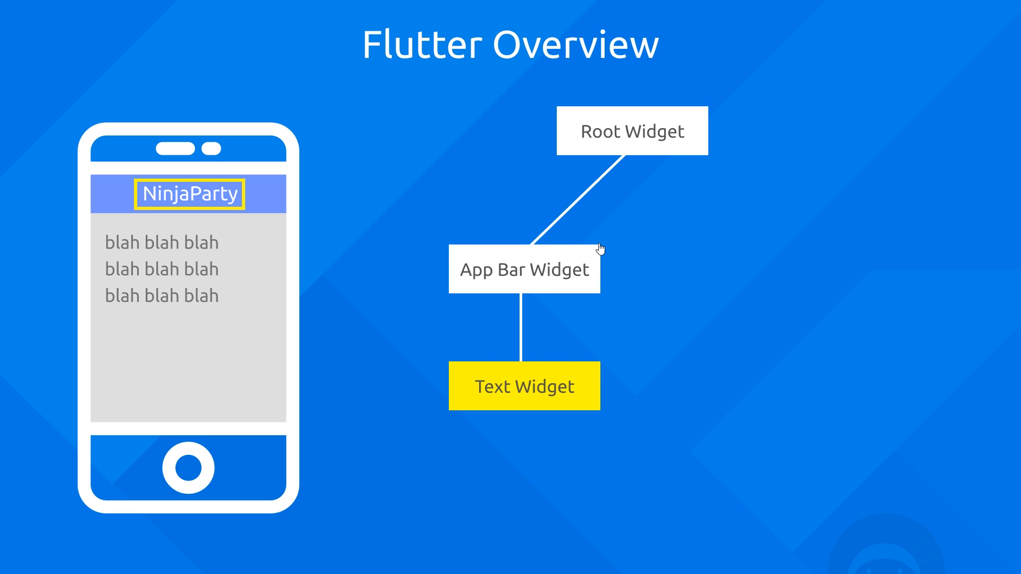
mouse_move(216, 263)
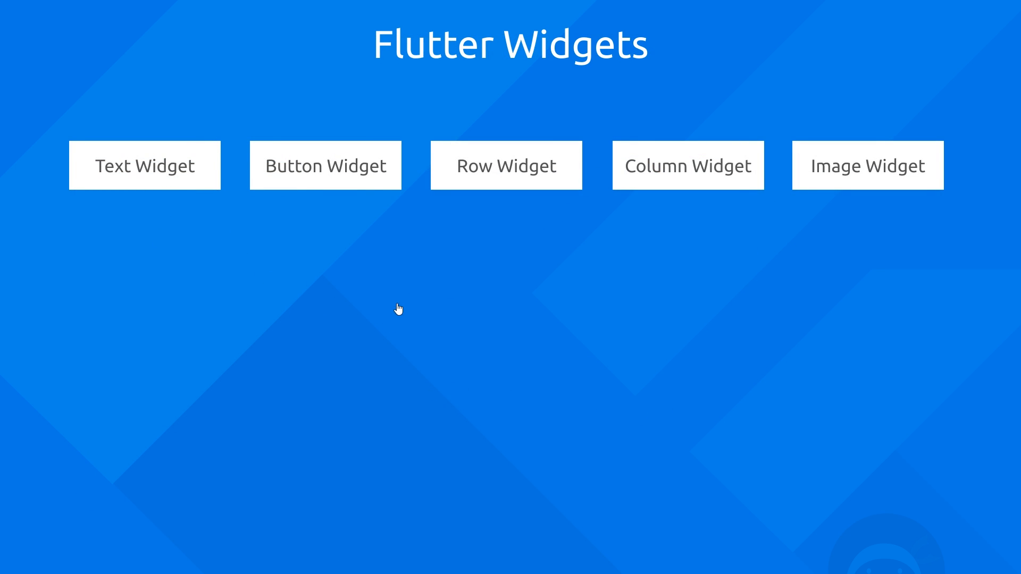
mouse_move(404, 295)
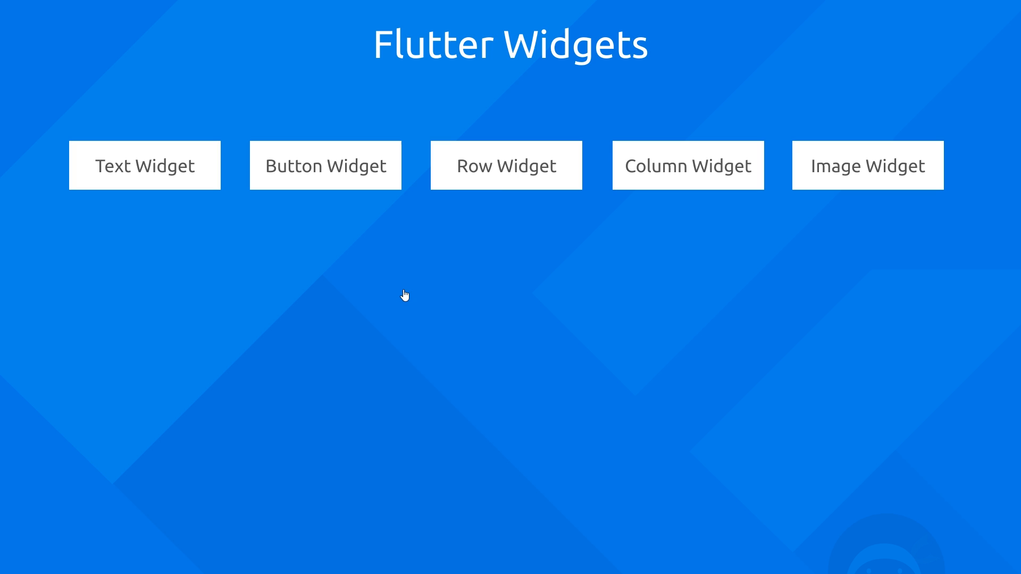
mouse_move(580, 298)
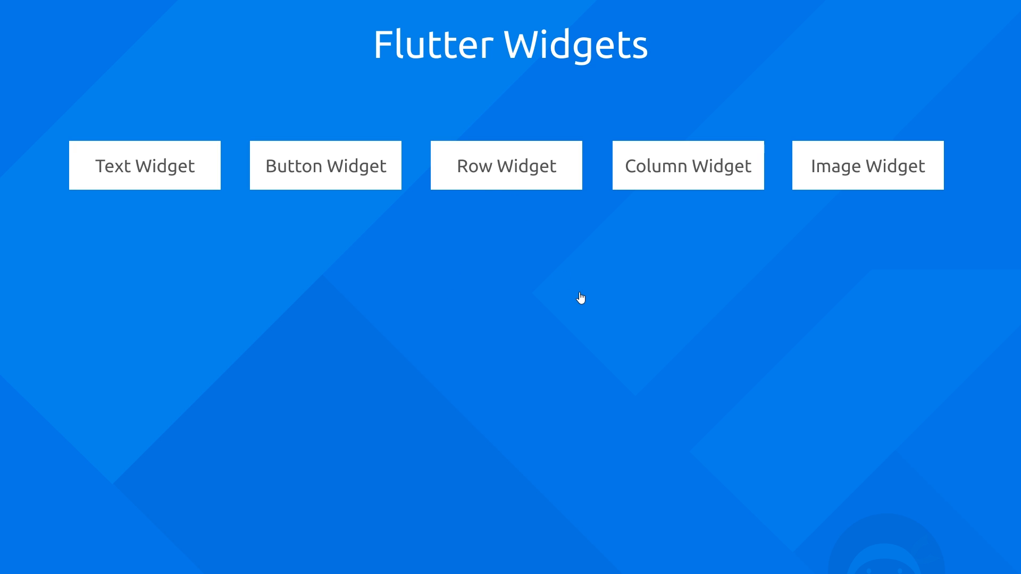
mouse_move(715, 238)
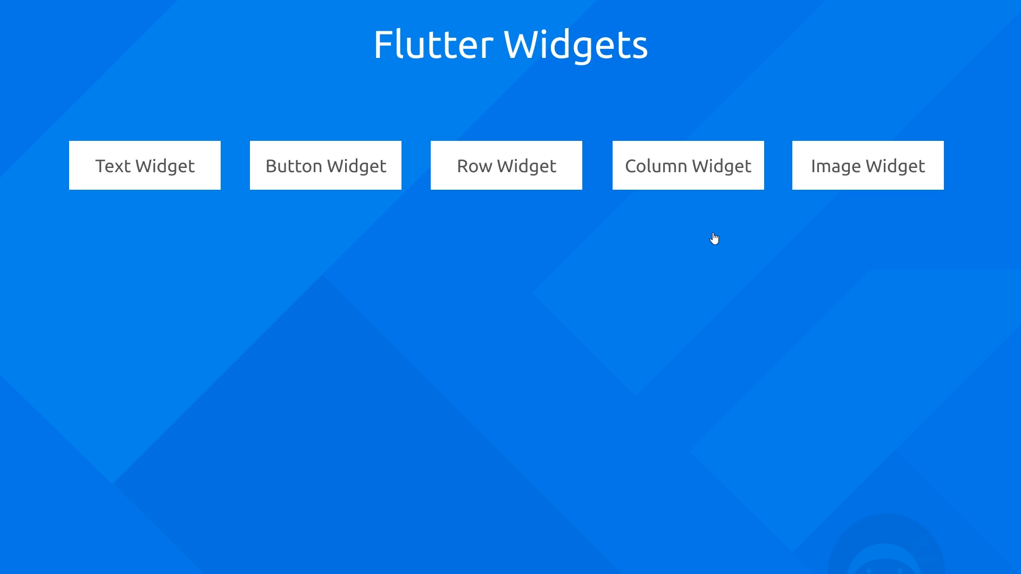
mouse_move(726, 246)
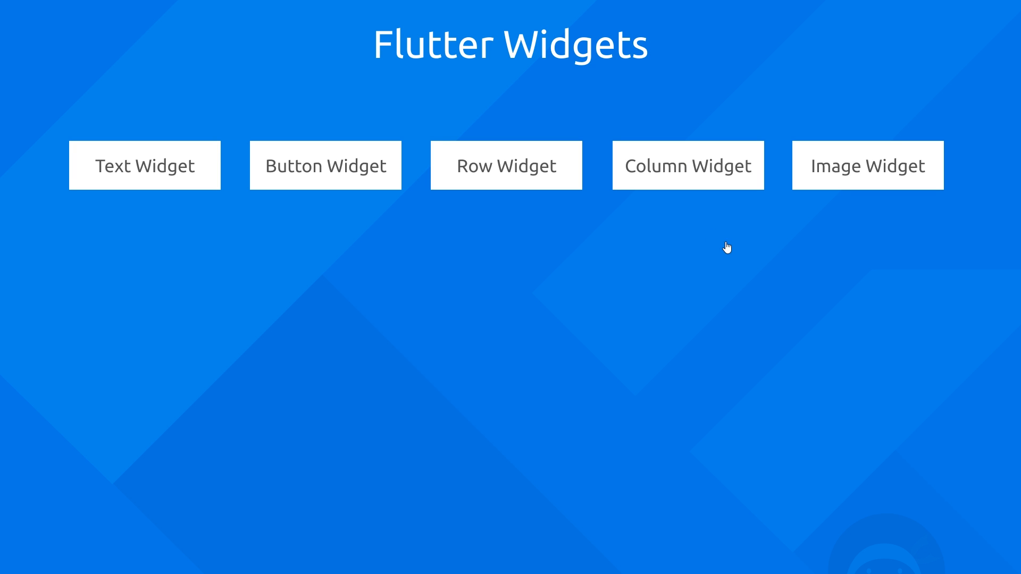
mouse_move(878, 210)
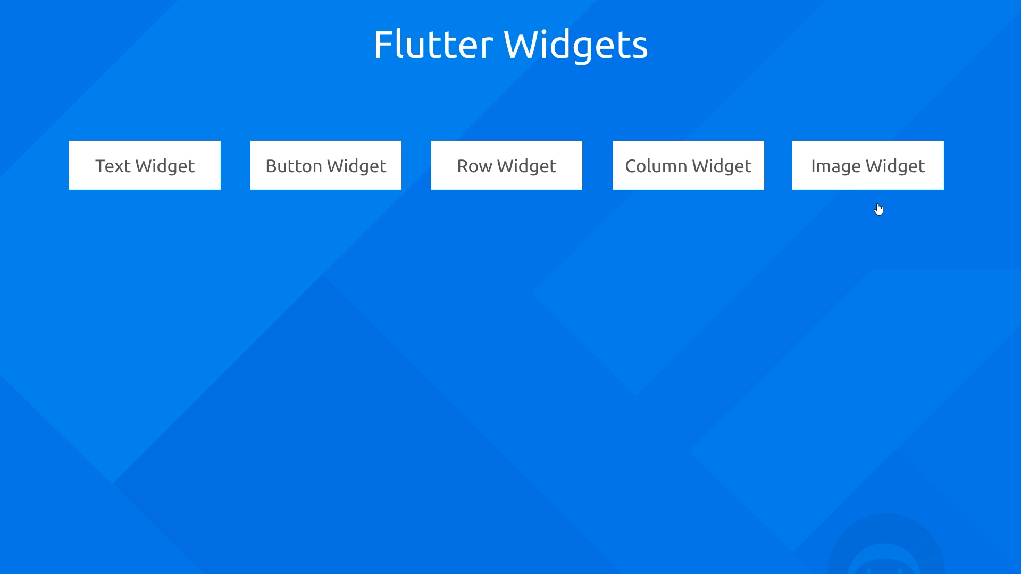
mouse_move(592, 132)
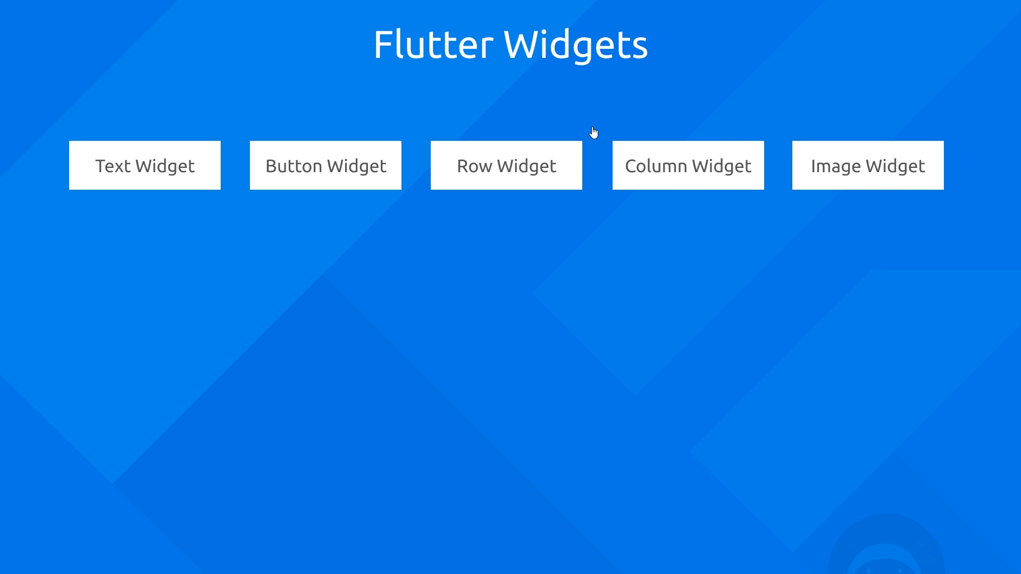
mouse_move(648, 397)
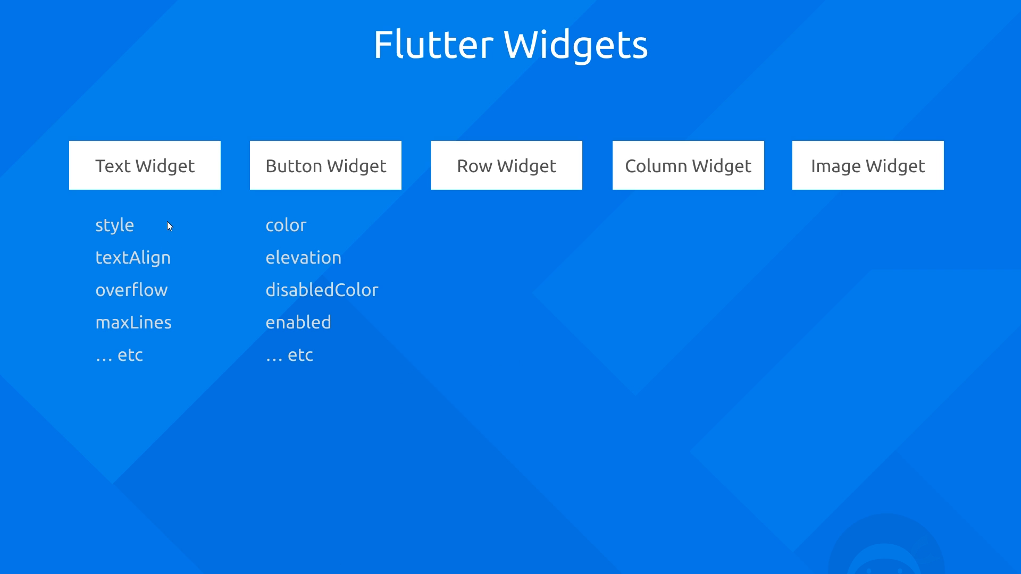
mouse_move(127, 240)
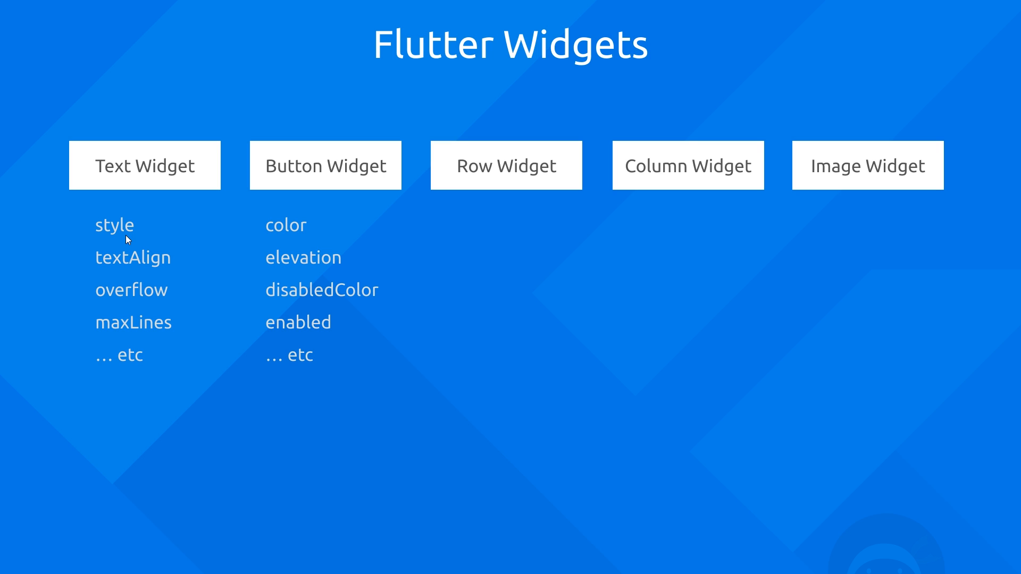
mouse_move(135, 271)
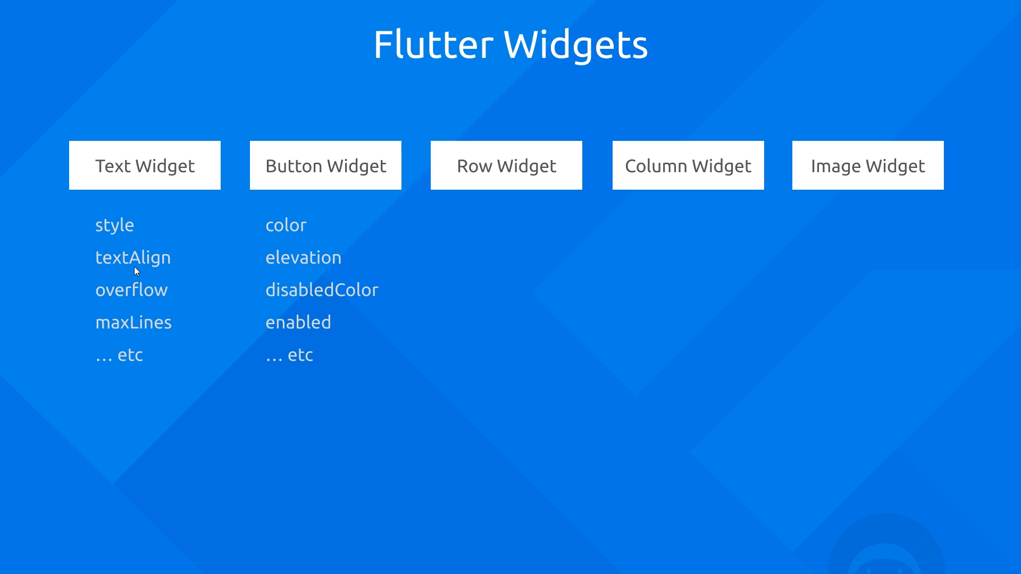
mouse_move(142, 324)
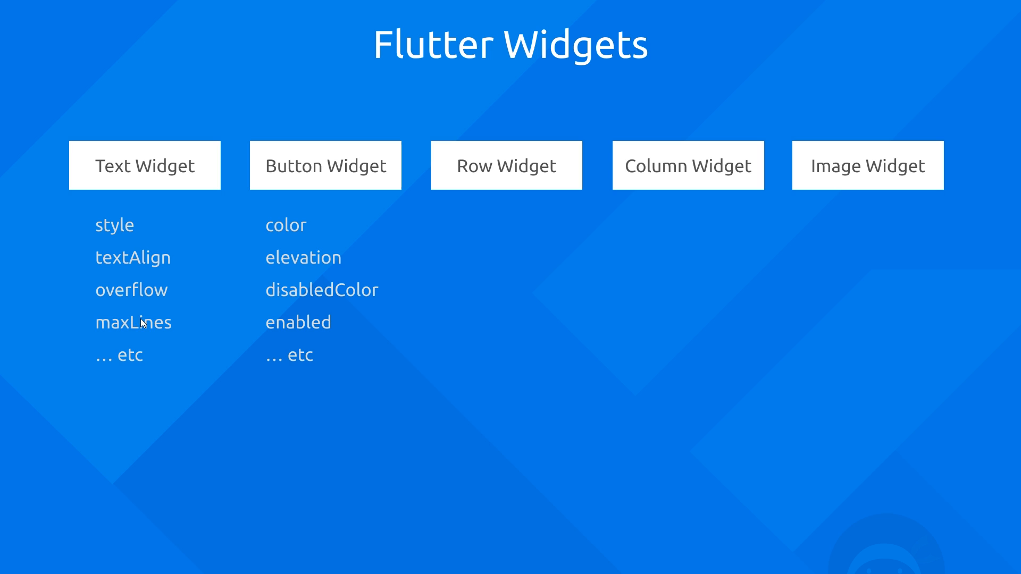
mouse_move(486, 302)
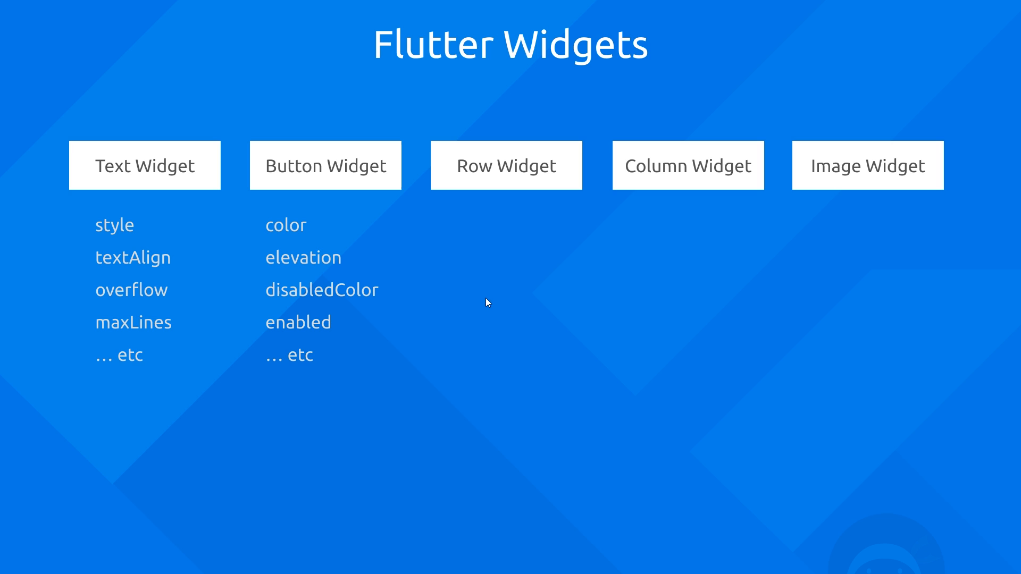
mouse_move(386, 285)
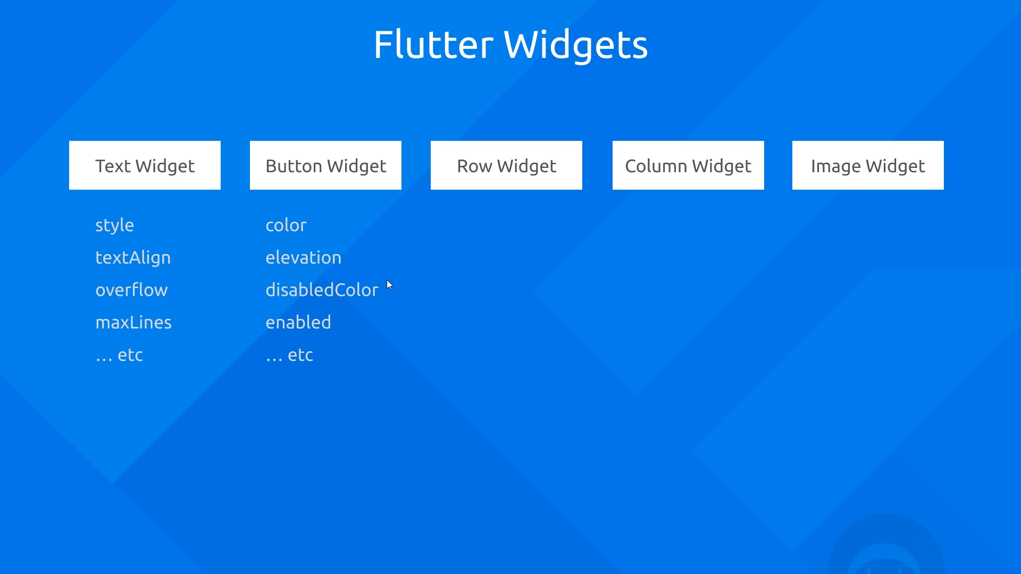
mouse_move(380, 306)
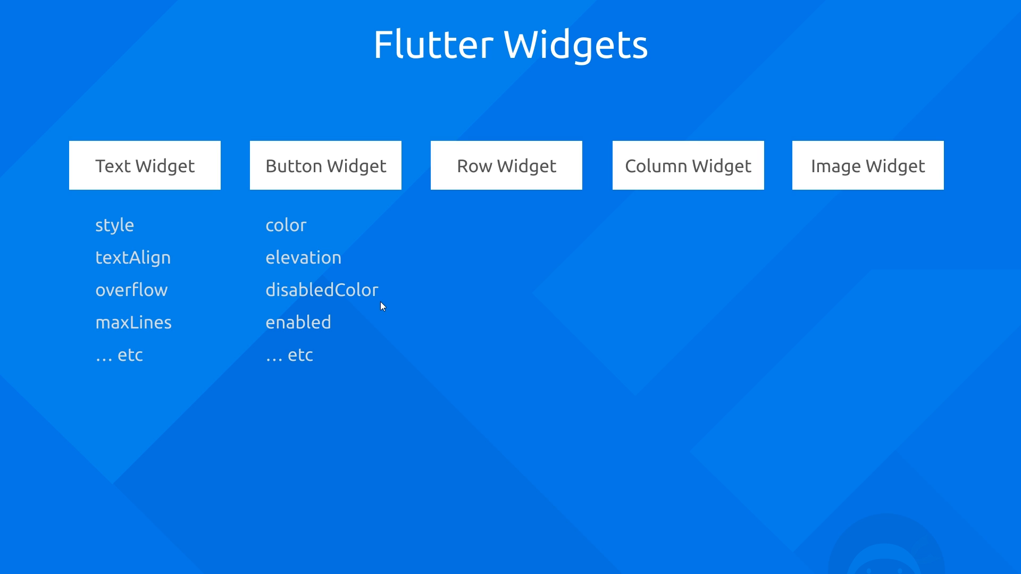
mouse_move(362, 327)
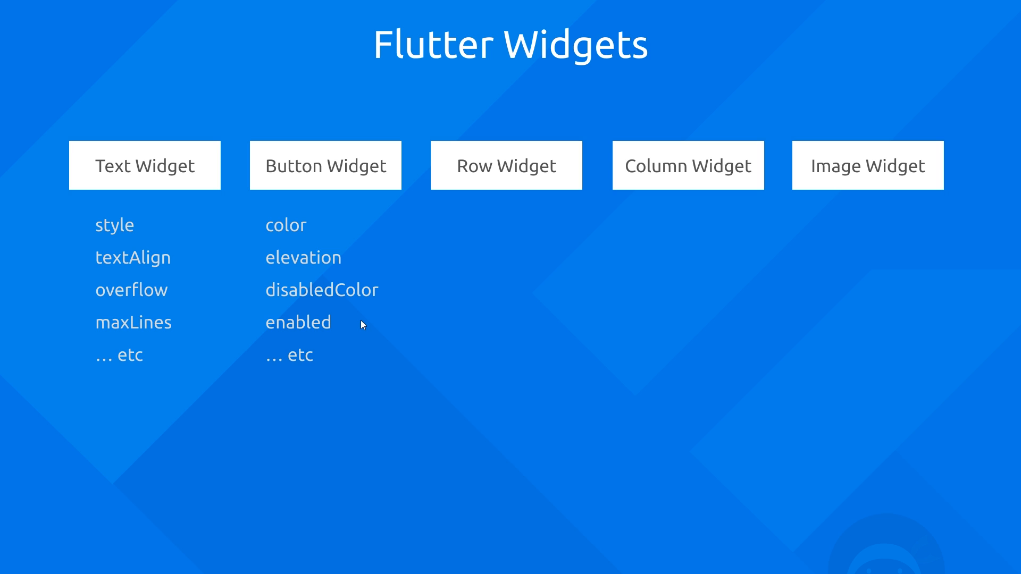
mouse_move(563, 182)
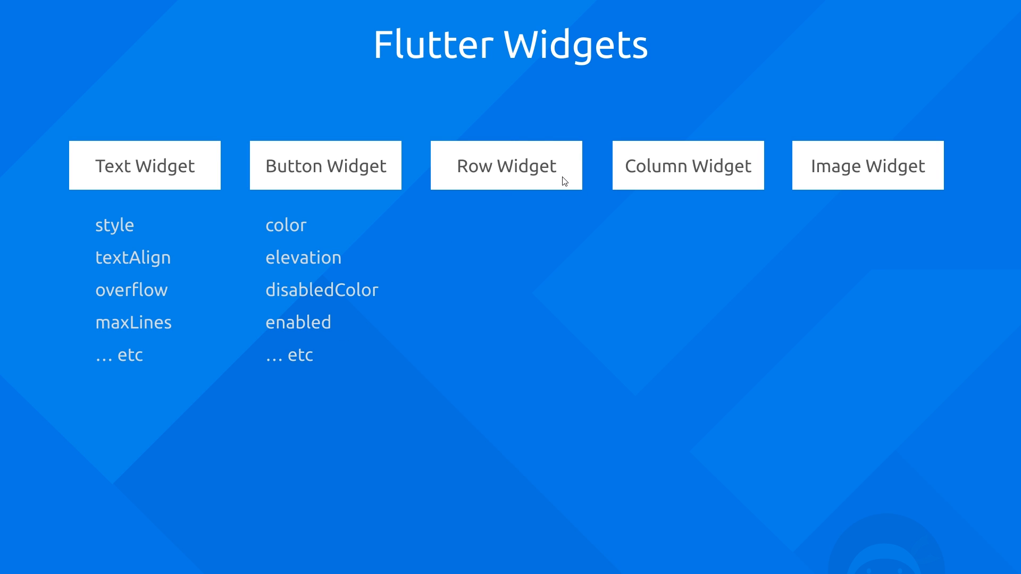
mouse_move(802, 310)
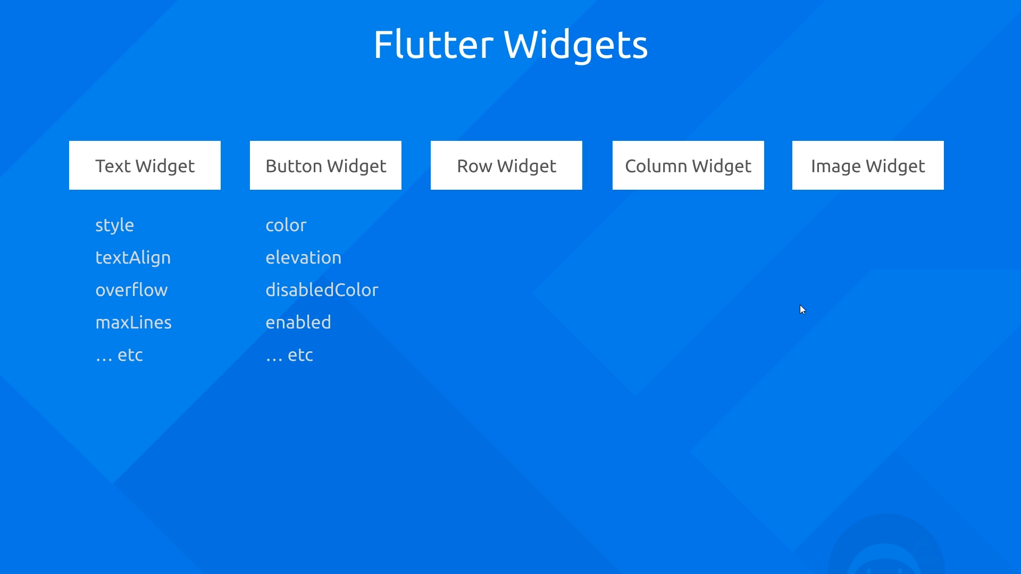
mouse_move(999, 370)
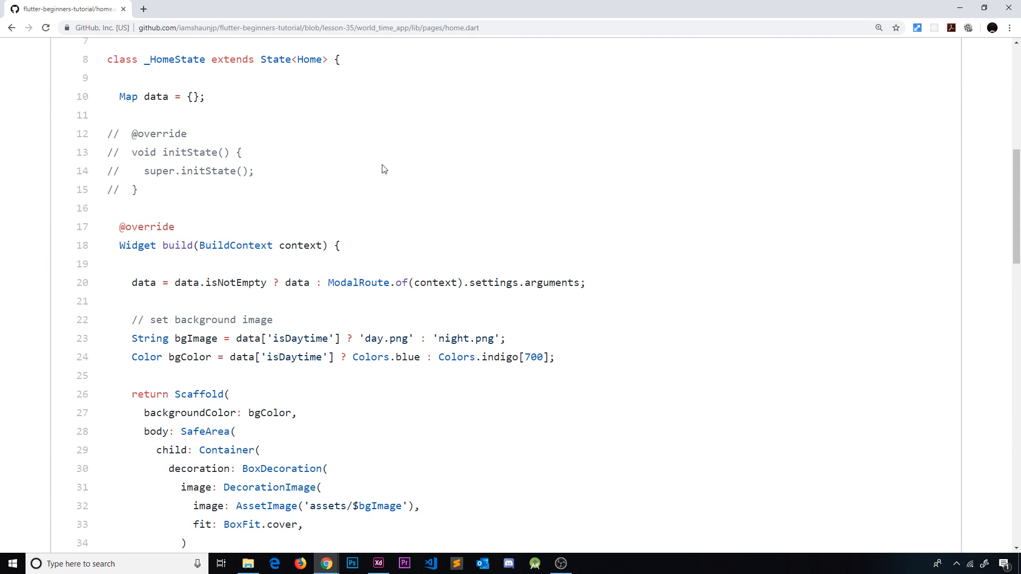
mouse_move(602, 335)
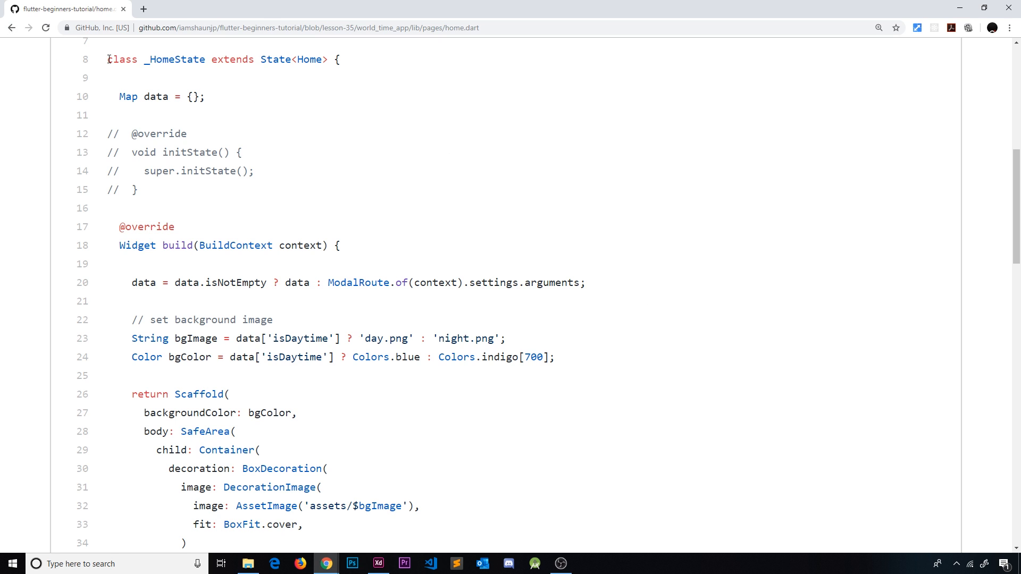
double_click(175, 59)
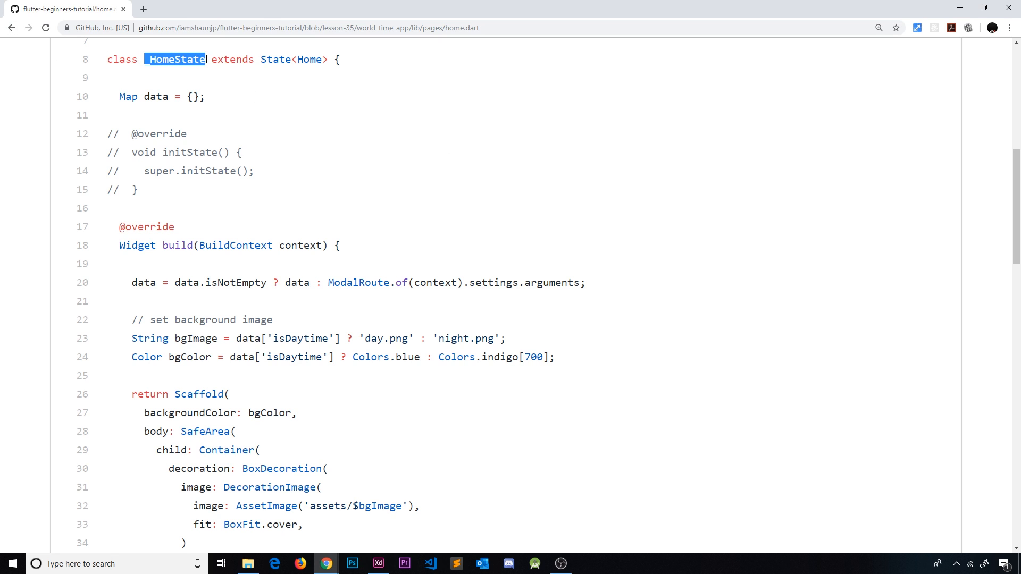
mouse_move(638, 297)
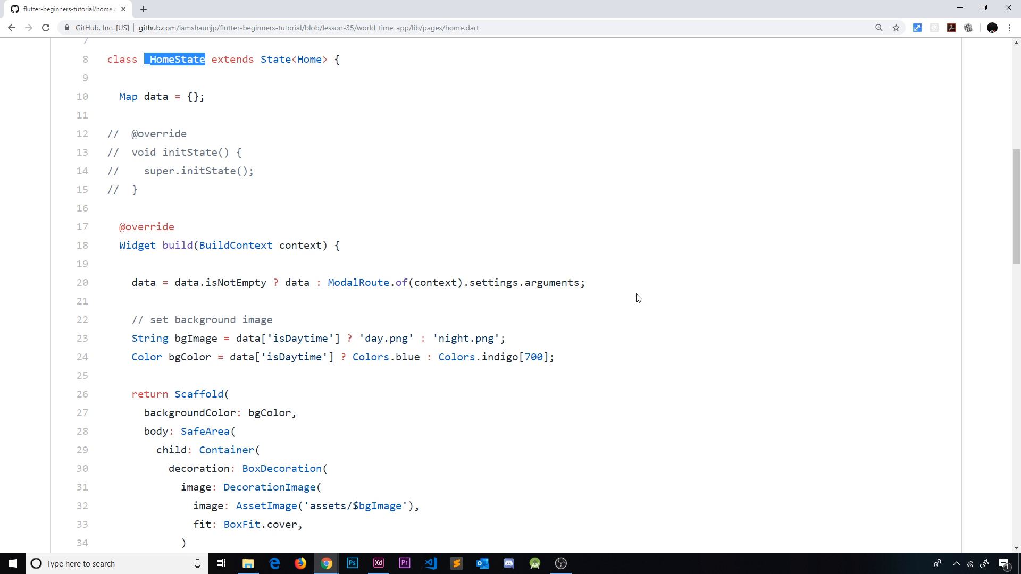
mouse_move(623, 257)
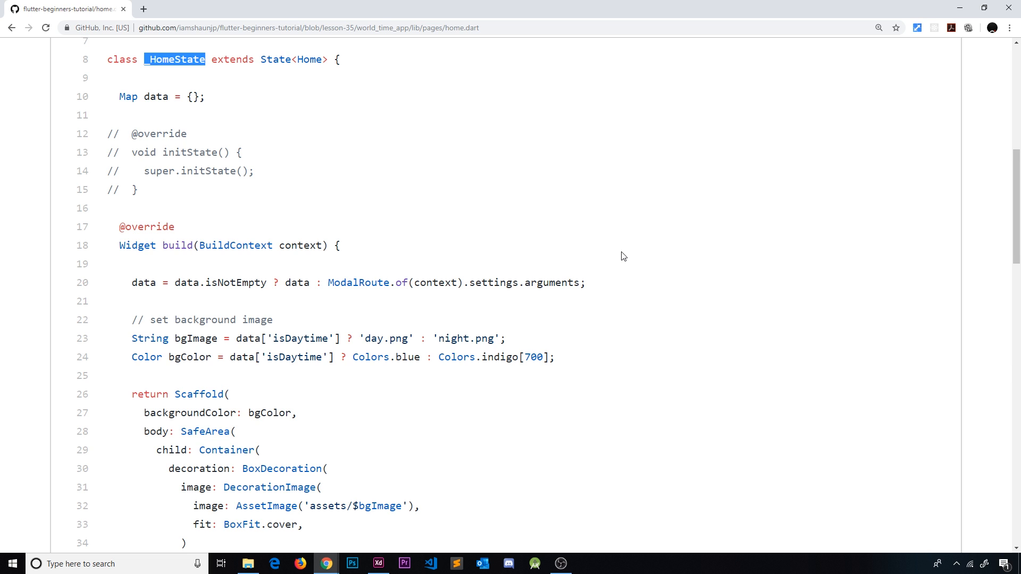
scroll("down", 3)
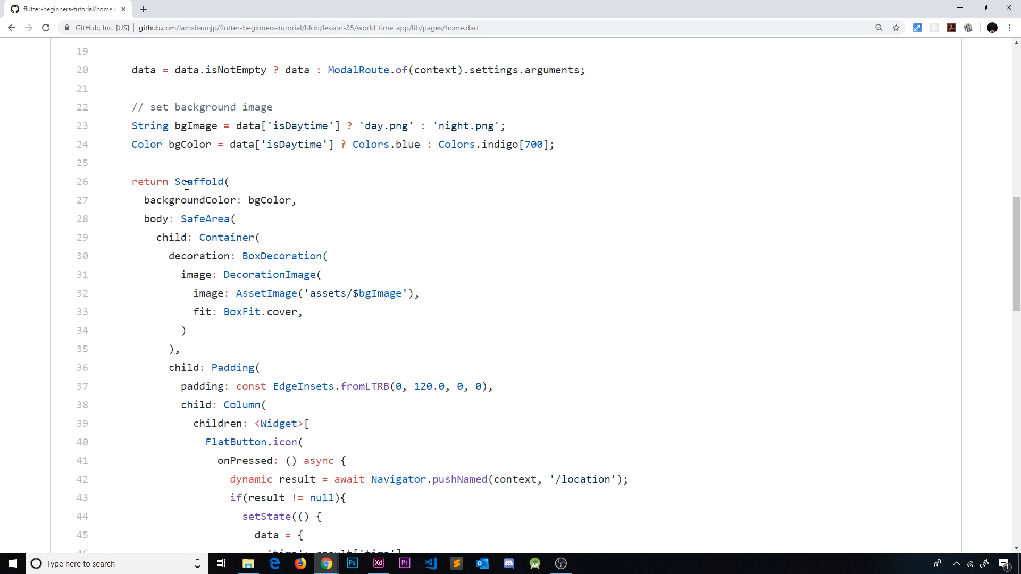
double_click(199, 181)
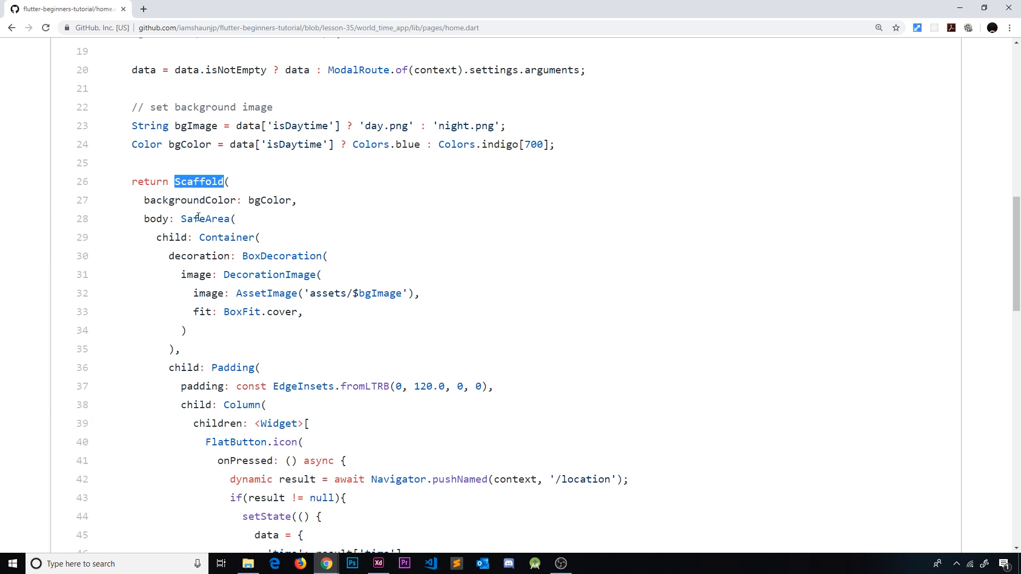
double_click(254, 256)
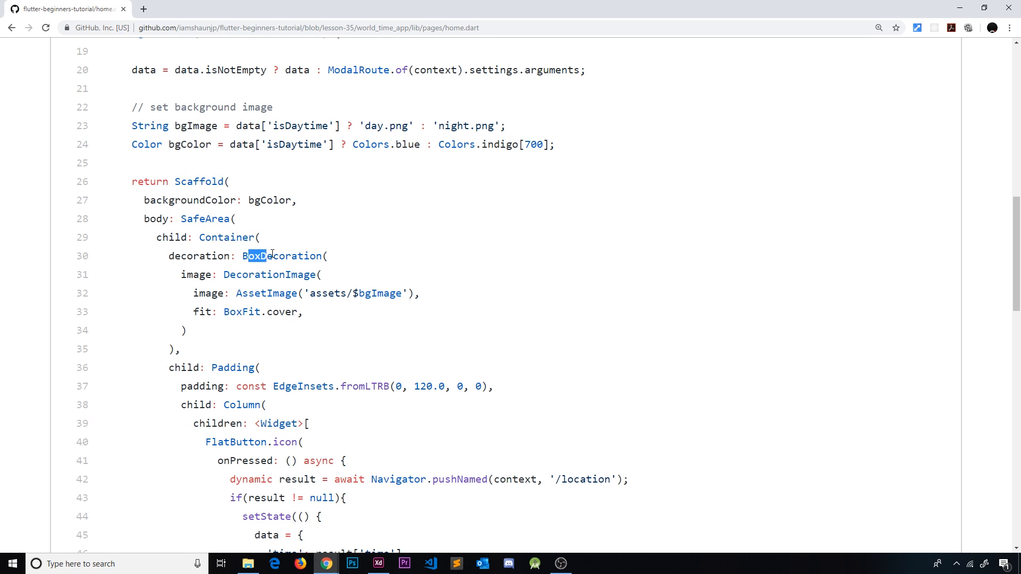
left_click(173, 237)
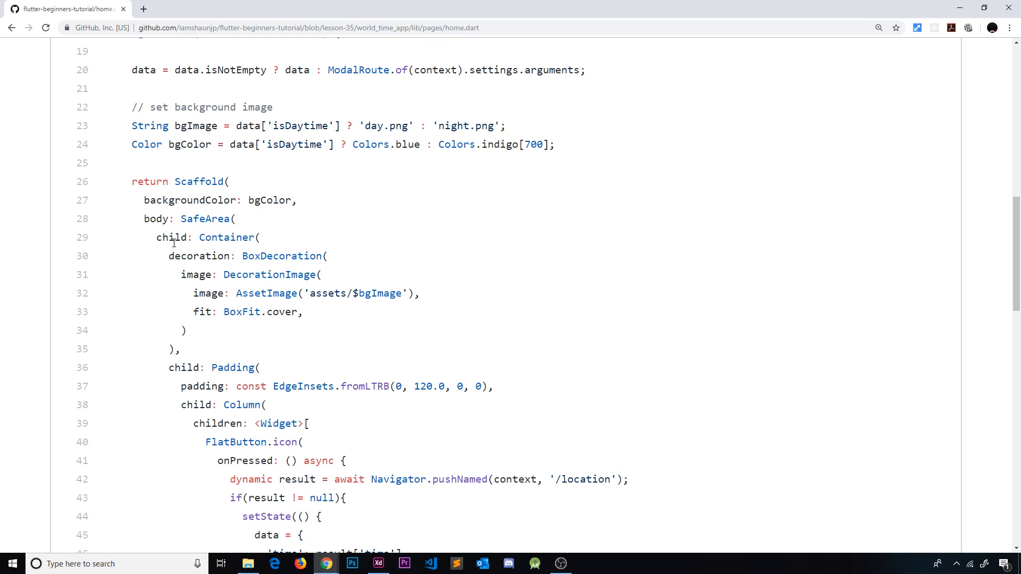
scroll("down", 3)
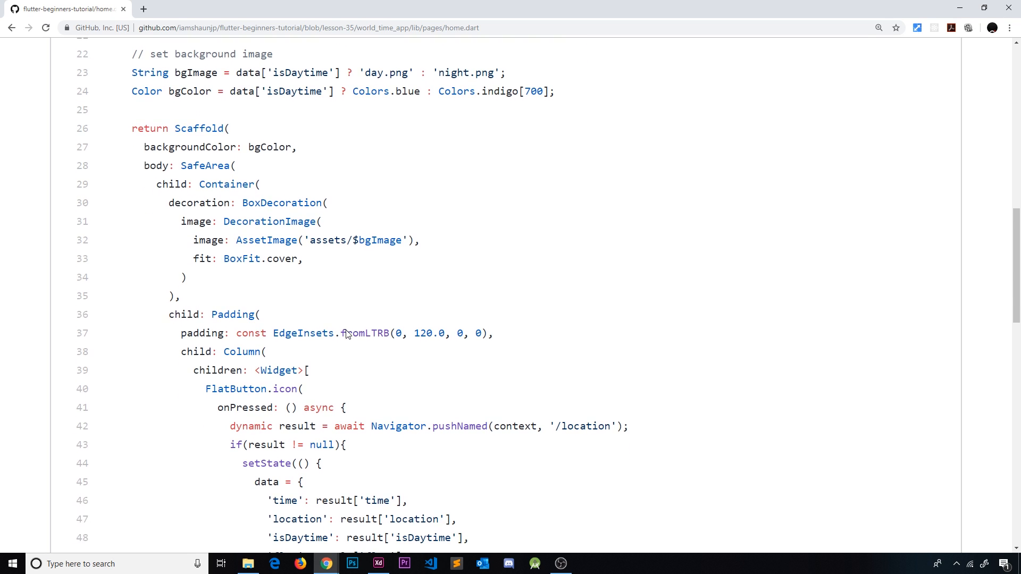
scroll("down", 3)
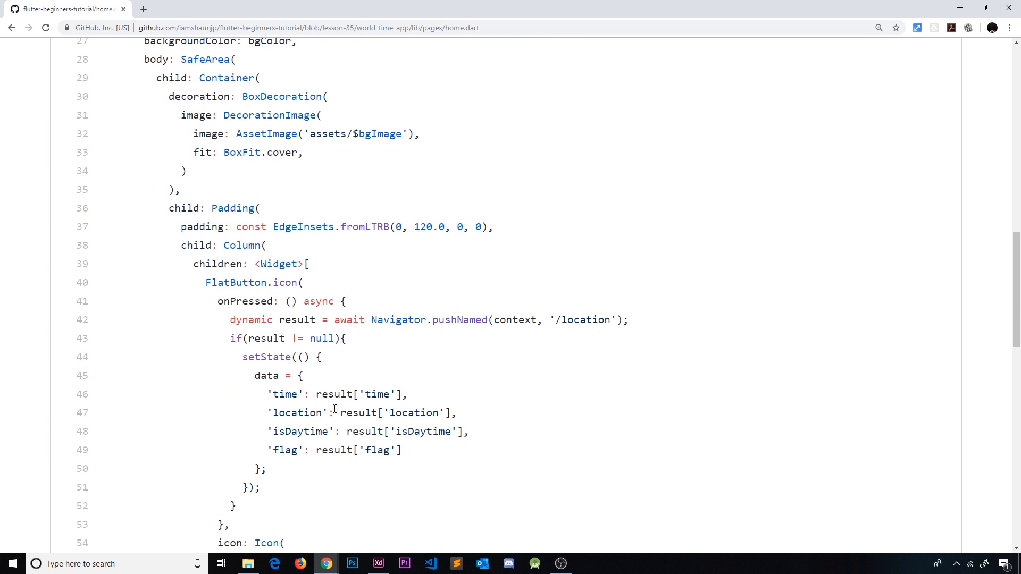
mouse_move(438, 369)
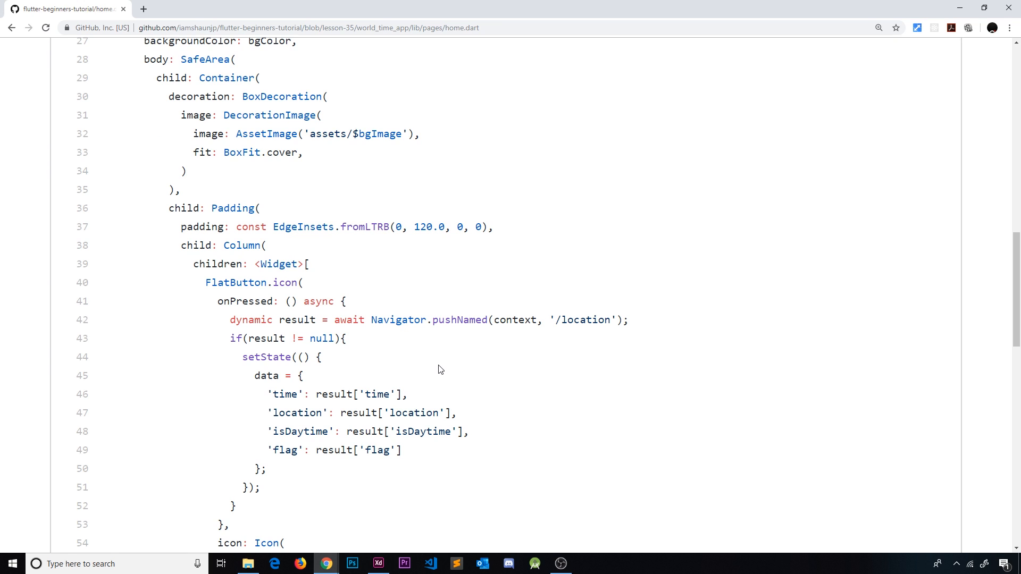
mouse_move(365, 77)
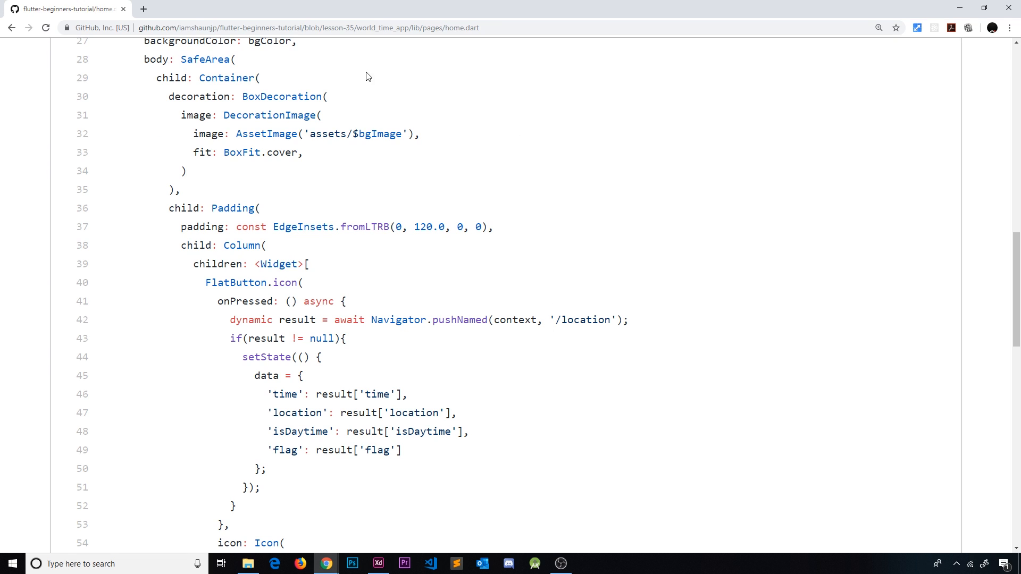
mouse_move(301, 424)
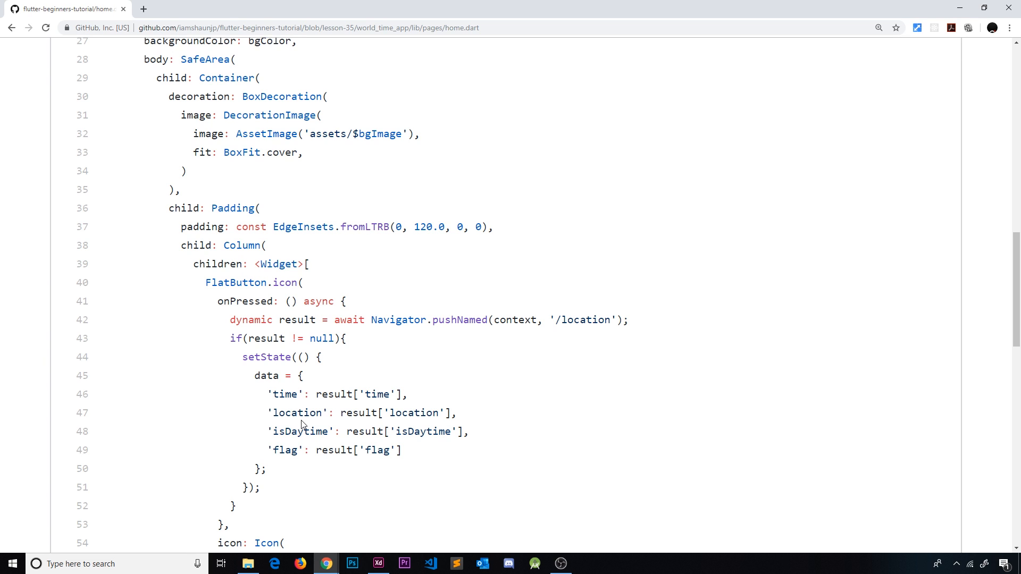
mouse_move(681, 421)
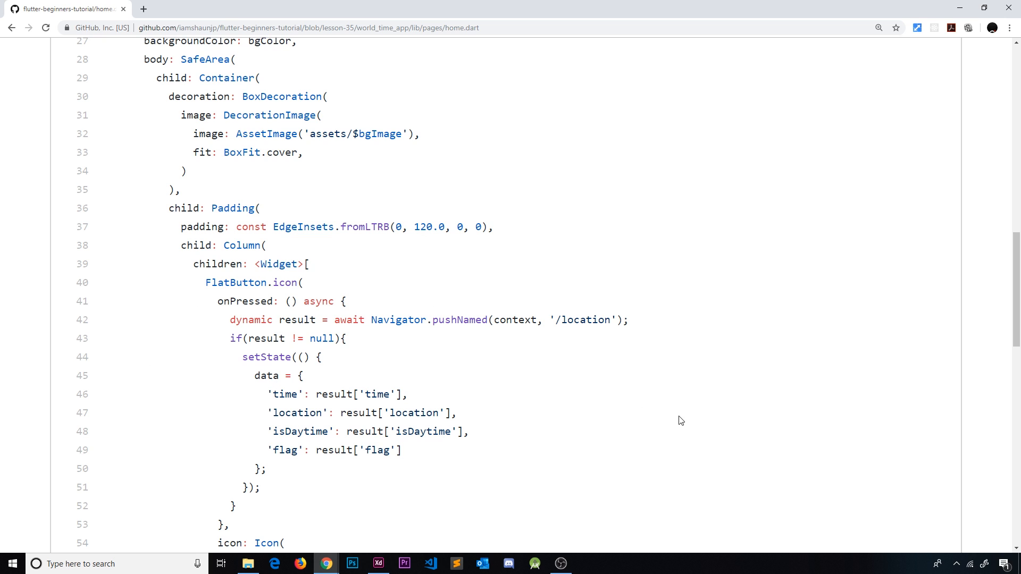